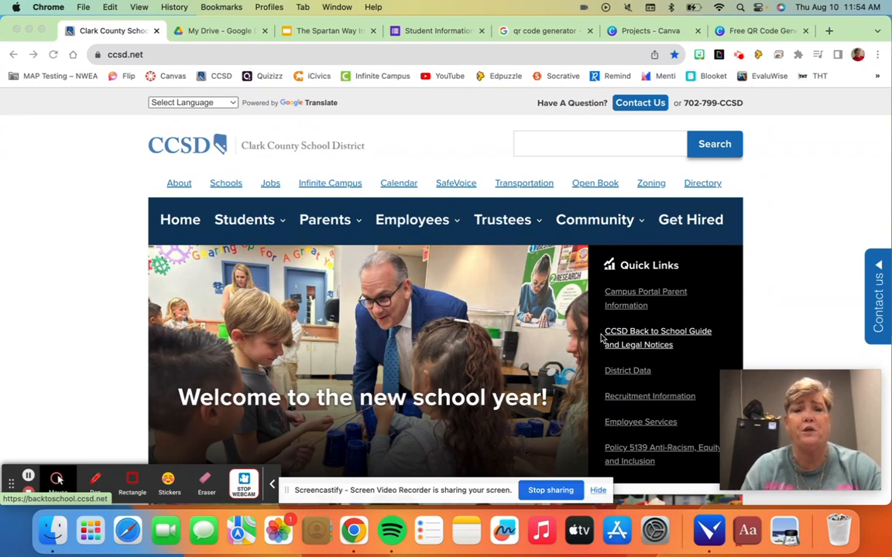
mouse_move(593, 191)
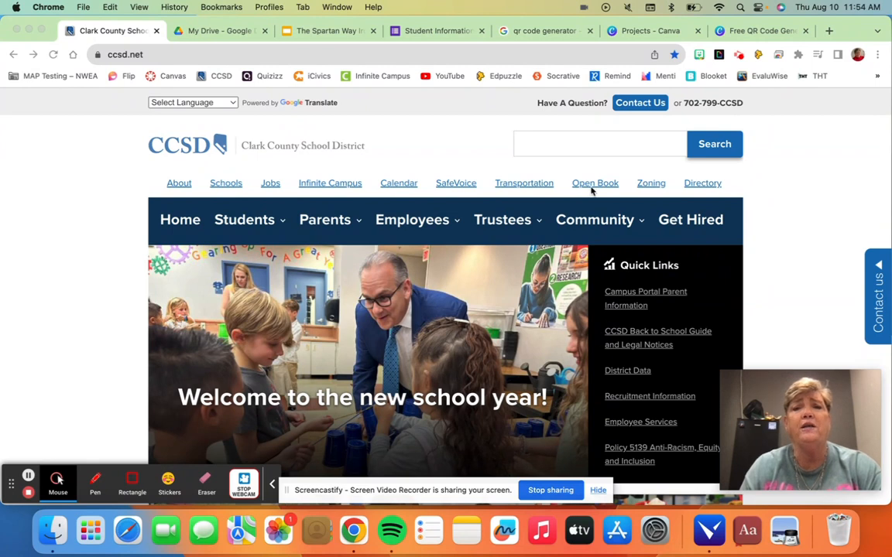
mouse_move(379, 246)
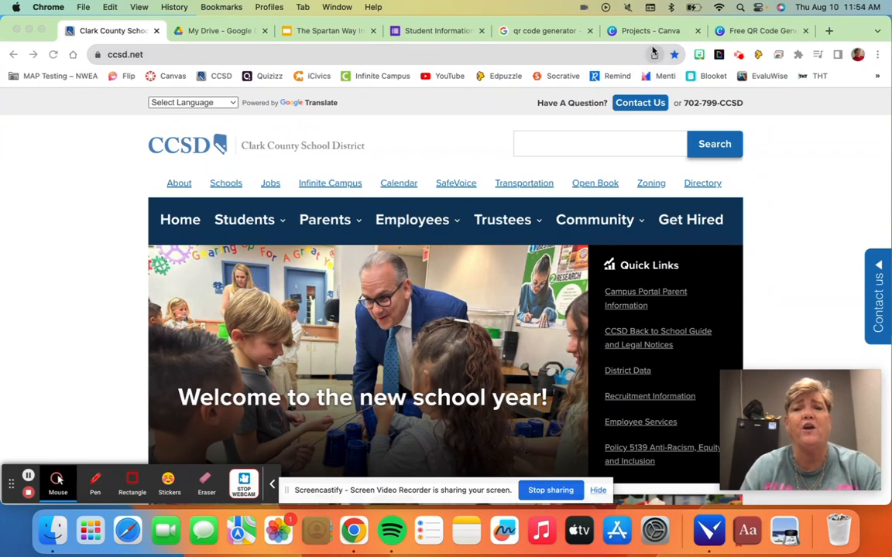
mouse_move(654, 55)
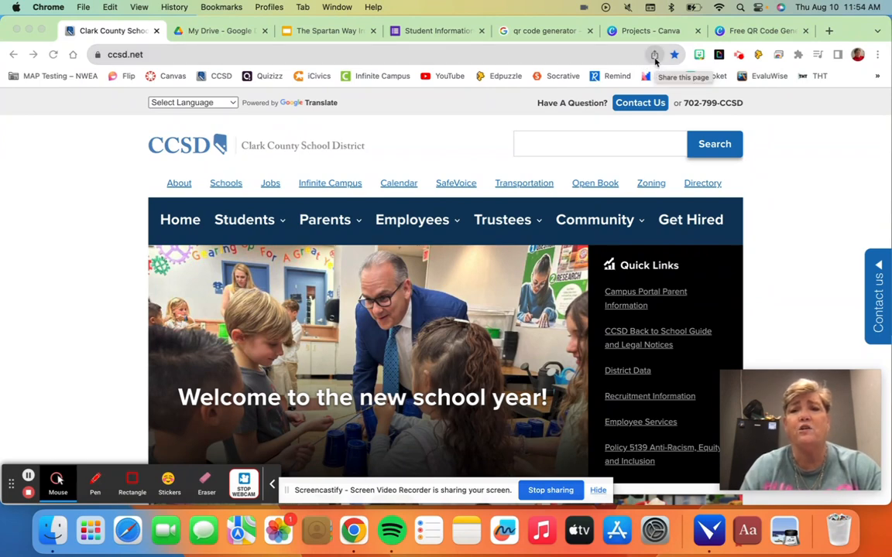
Step: Preview and close a QR code for the current page's link
left_click(654, 54)
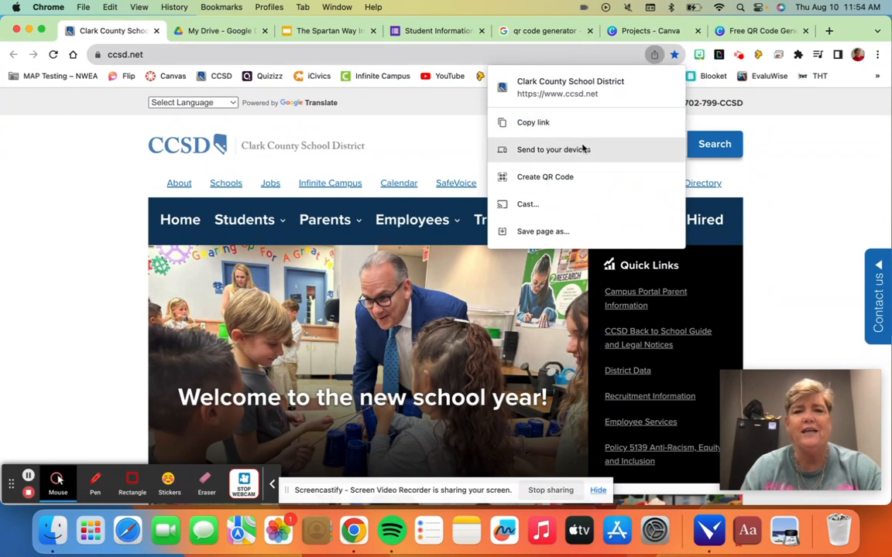
mouse_move(565, 182)
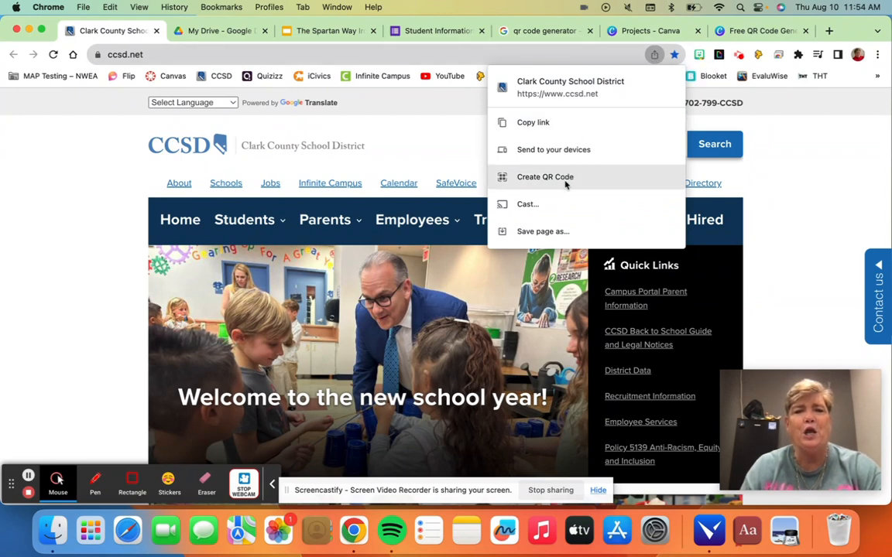
left_click(544, 176)
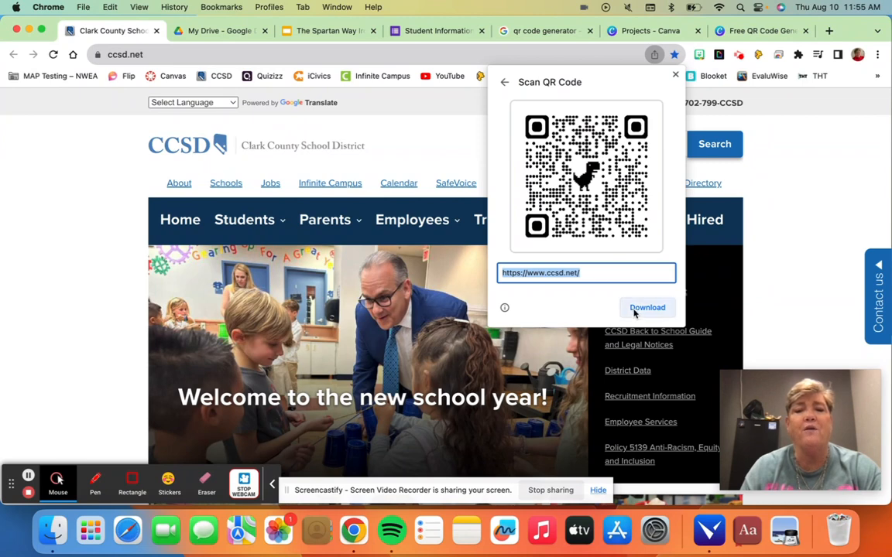
mouse_move(582, 238)
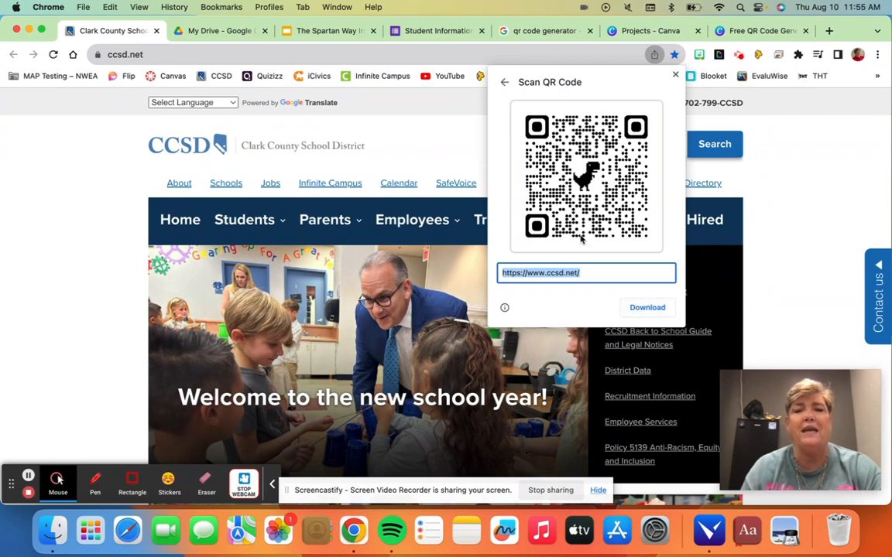
left_click(674, 75)
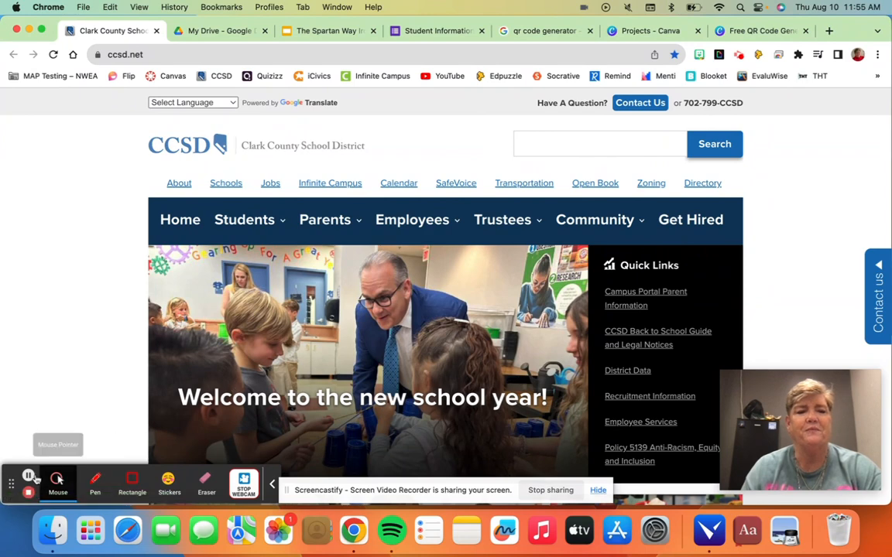
Step: Switch to The Spartan Way Iron Chef deck and preview its link's QR code
left_click(327, 31)
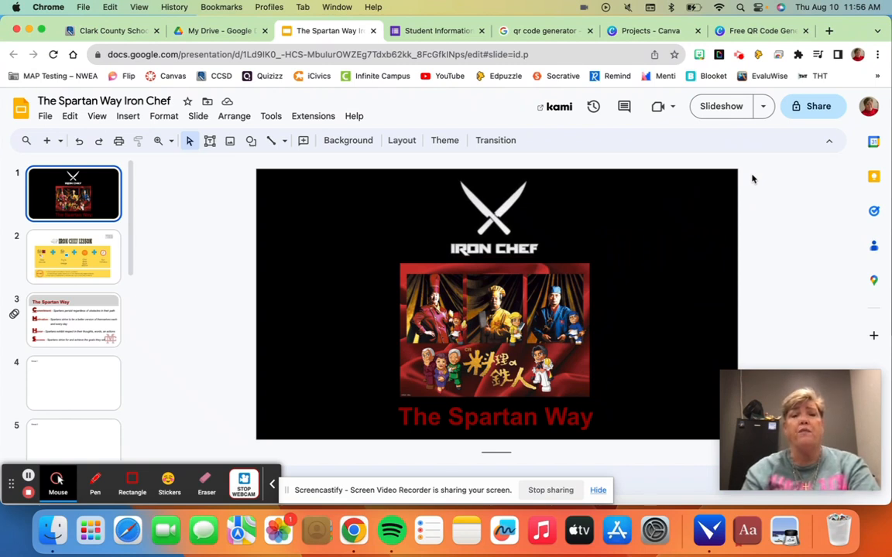
mouse_move(748, 165)
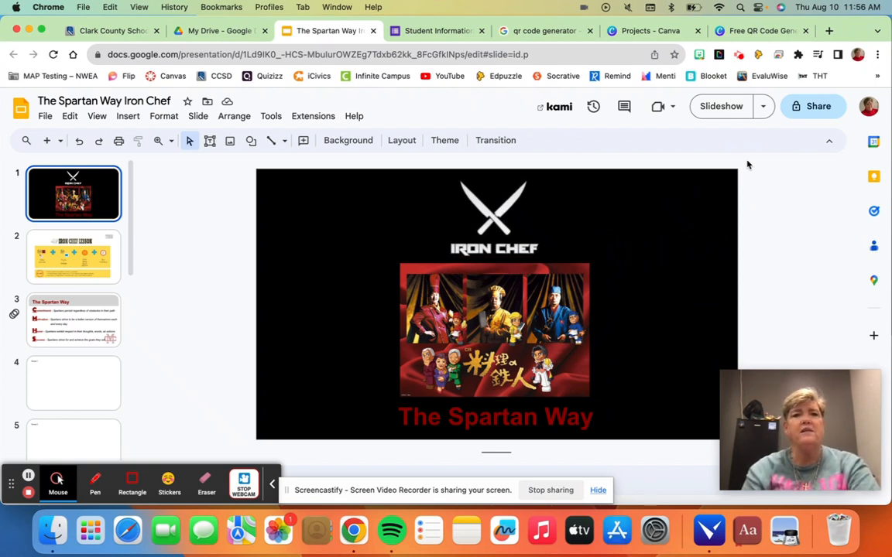
mouse_move(735, 143)
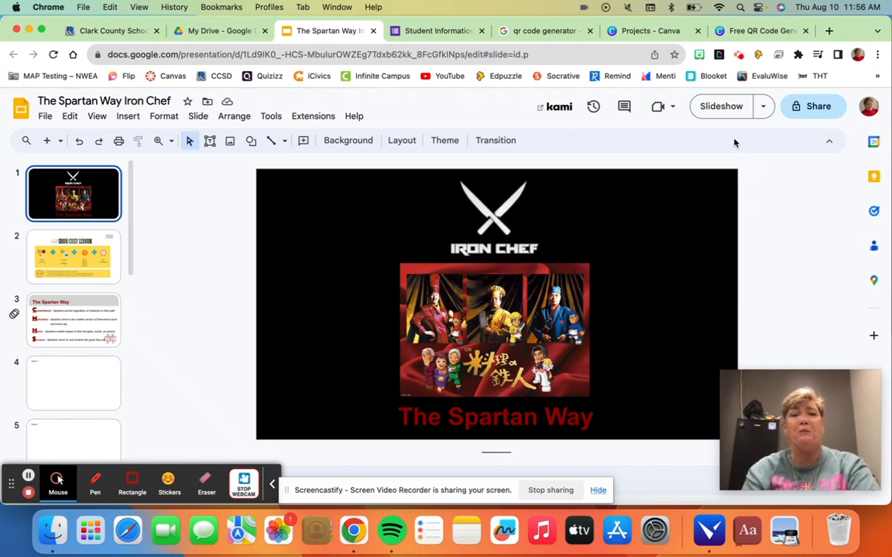
mouse_move(682, 76)
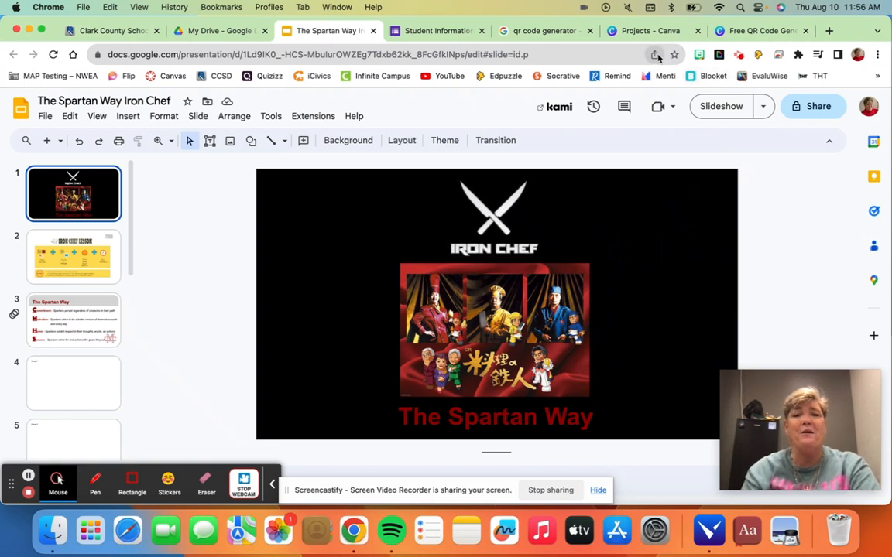
mouse_move(656, 54)
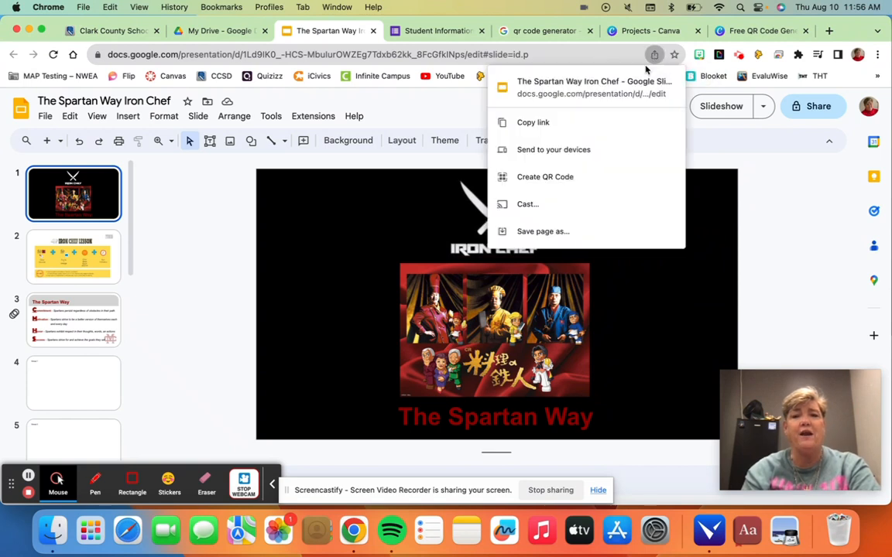
left_click(544, 177)
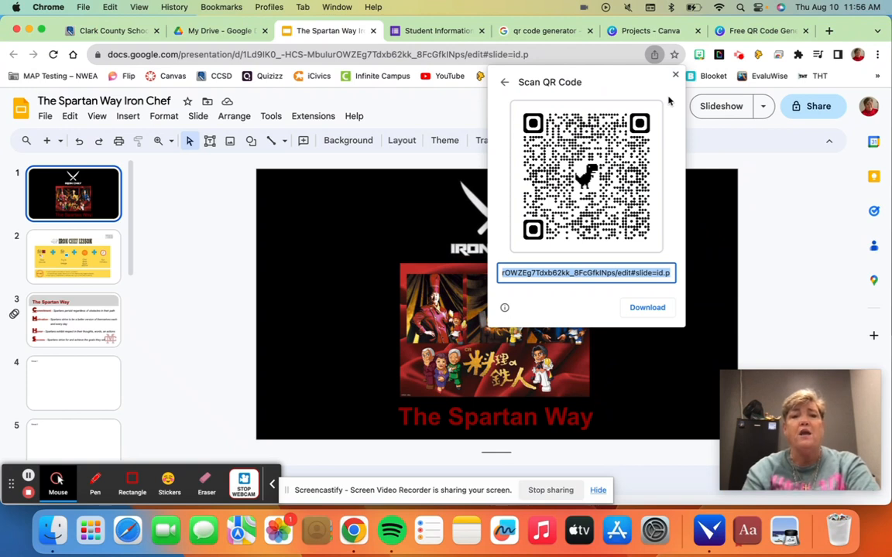
left_click(674, 74)
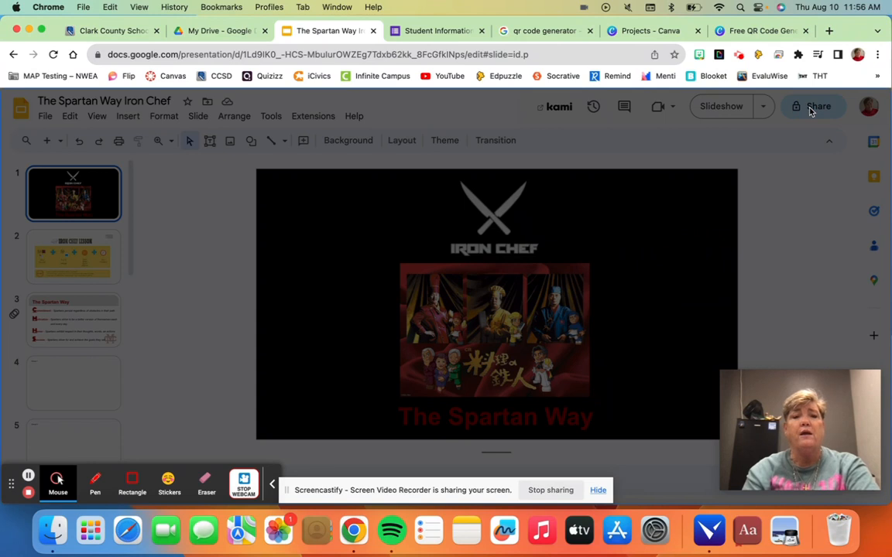
Step: Set the Iron Chef deck's general access to Anyone with the link as Viewer
left_click(813, 106)
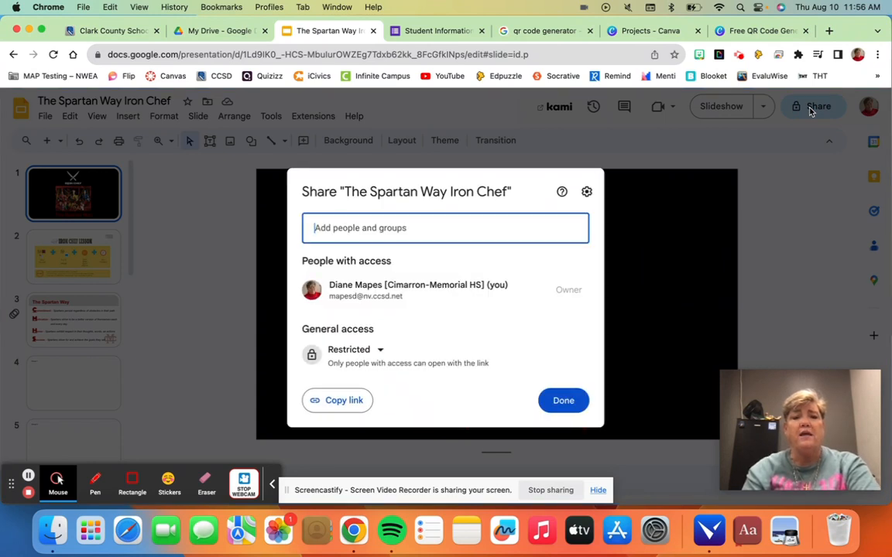
mouse_move(357, 349)
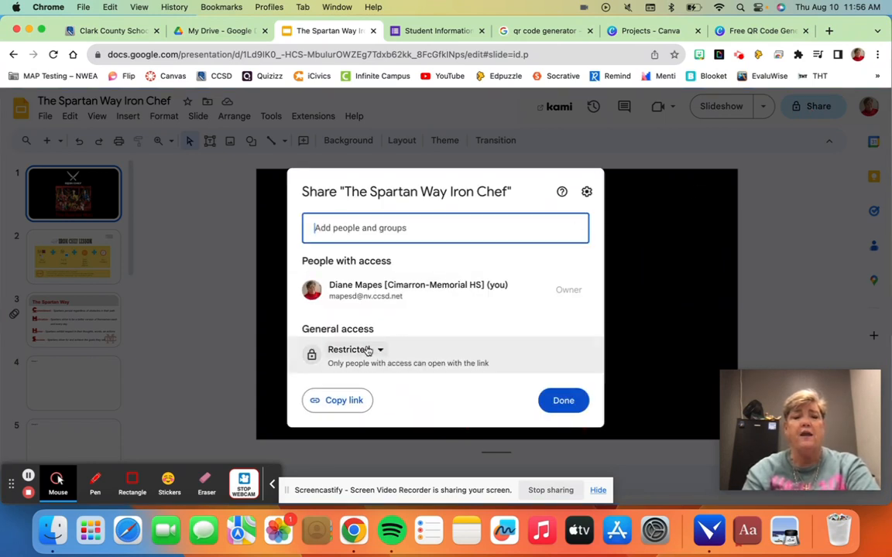
left_click(353, 349)
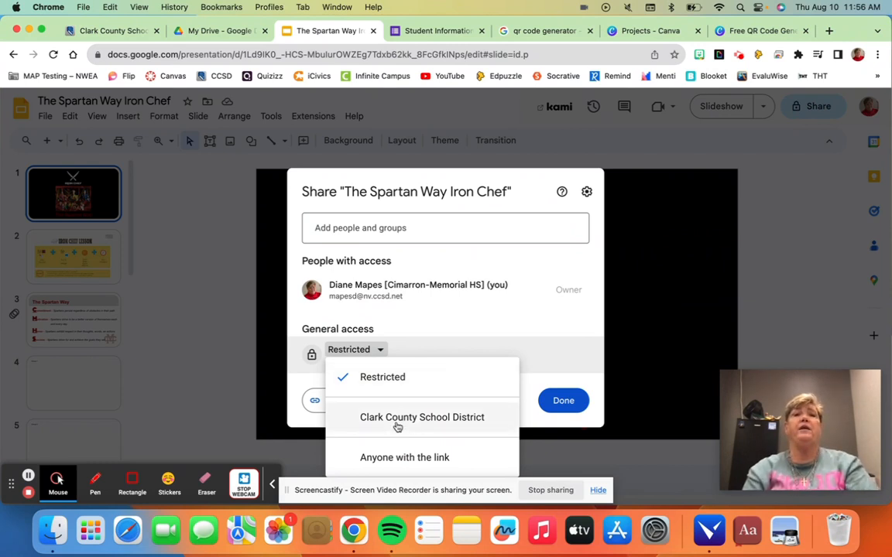
mouse_move(397, 431)
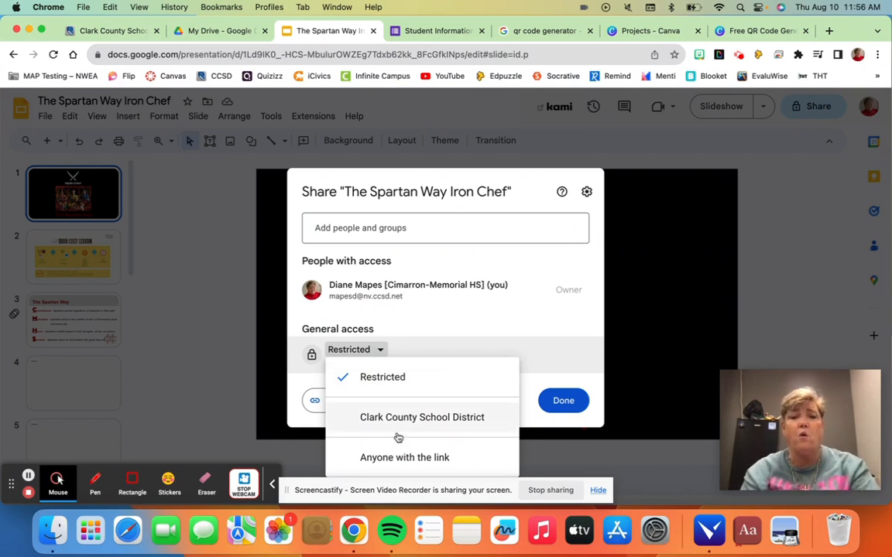
left_click(404, 456)
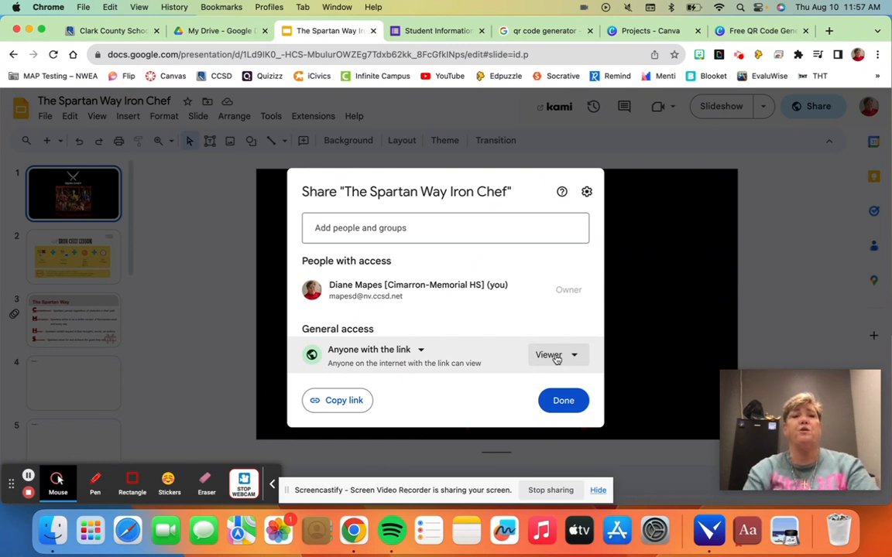
left_click(555, 355)
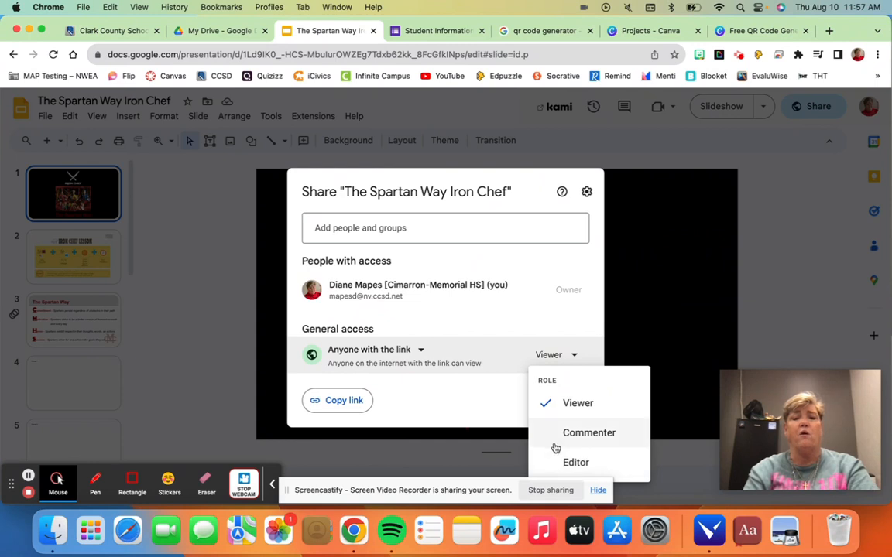
mouse_move(565, 462)
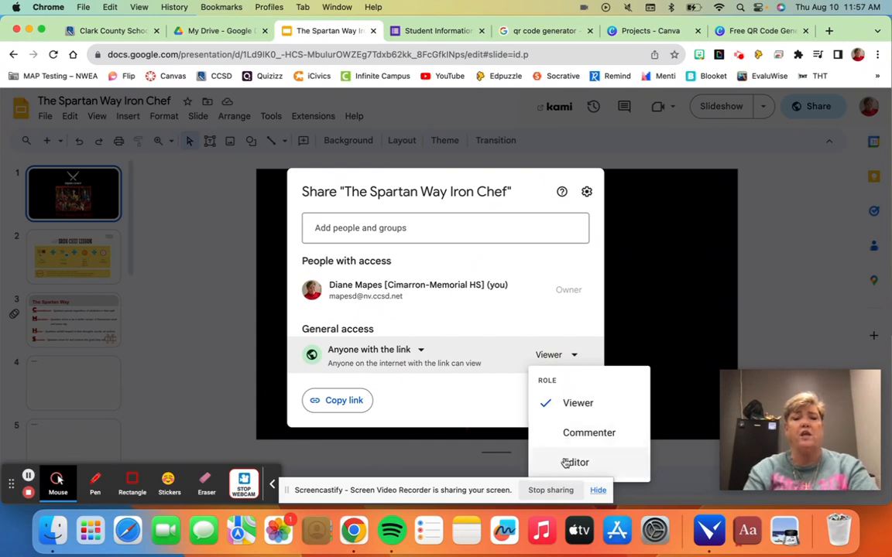
left_click(577, 403)
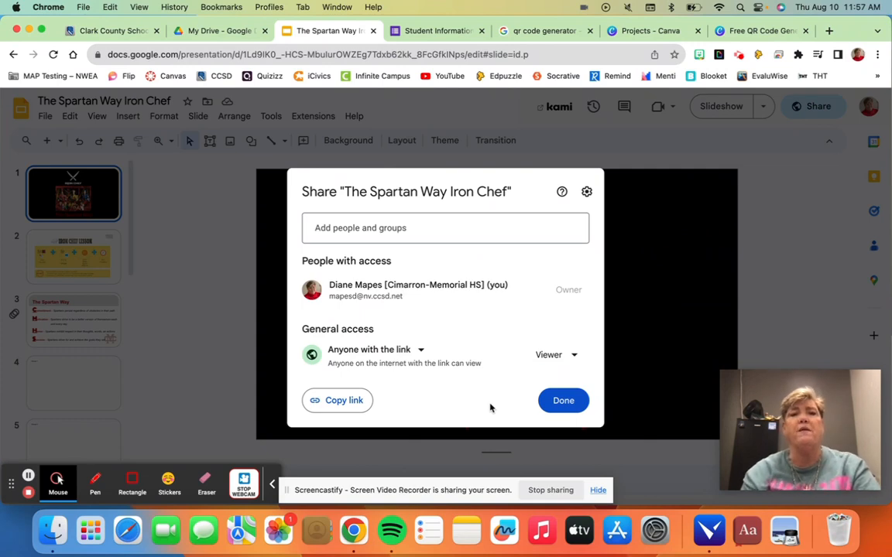
mouse_move(99, 450)
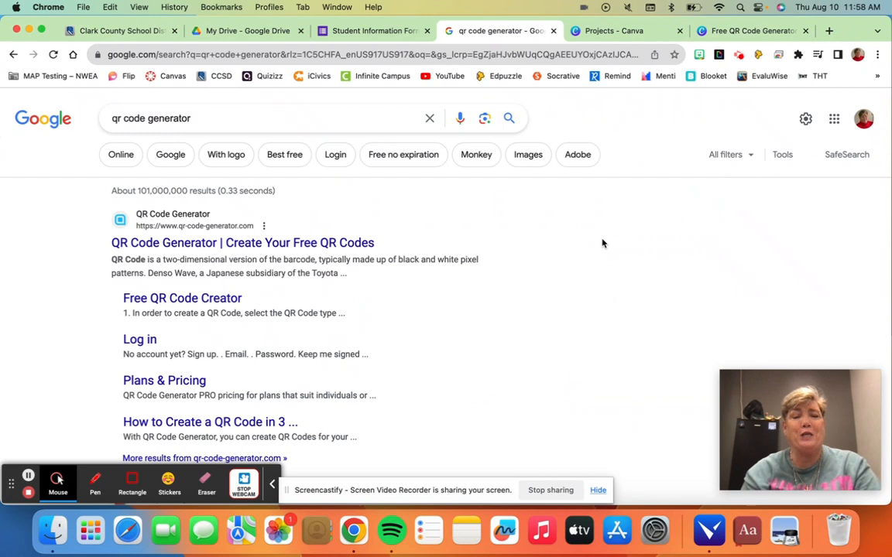
mouse_move(544, 238)
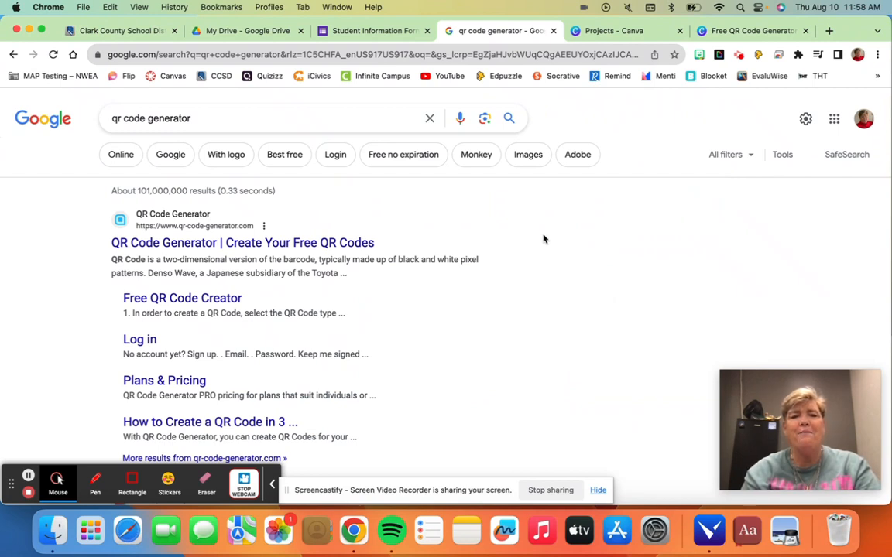
mouse_move(514, 282)
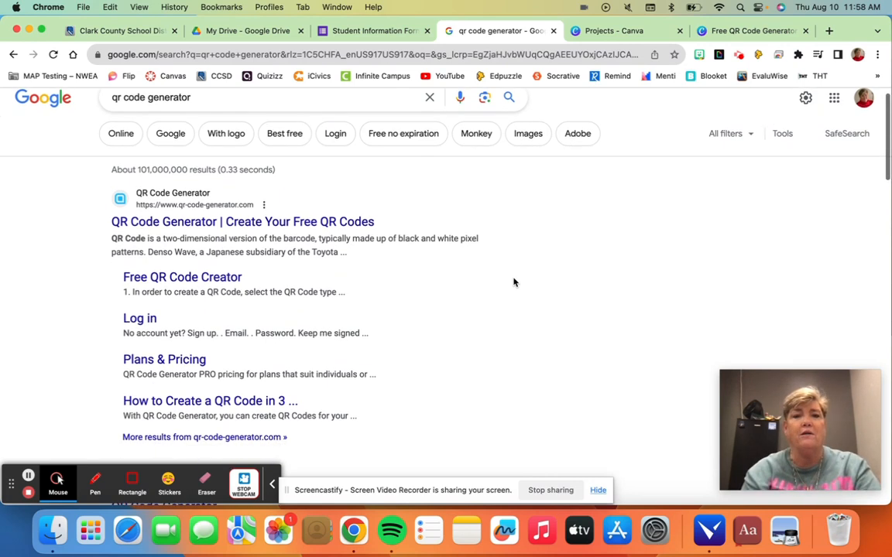
Step: Open Canva's Free QR Code Generator search result and bookmark the page
scroll("down", 3)
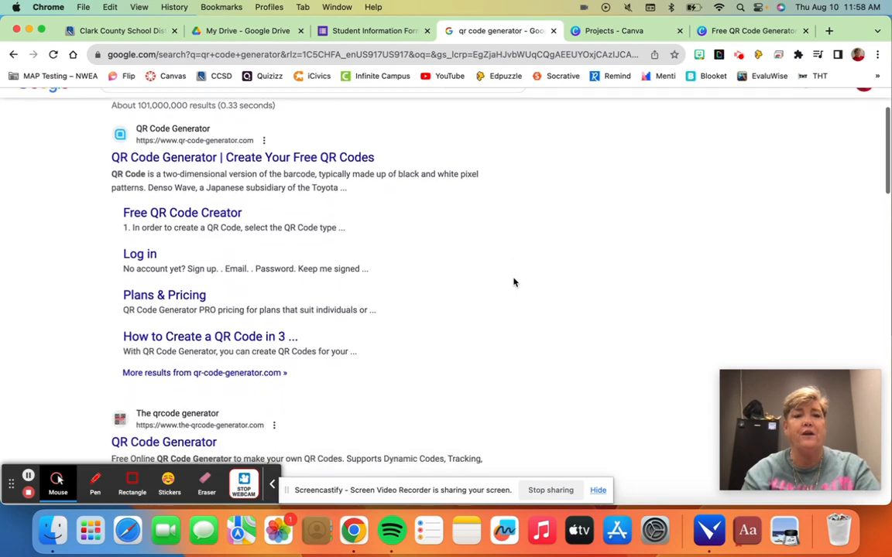
scroll("down", 3)
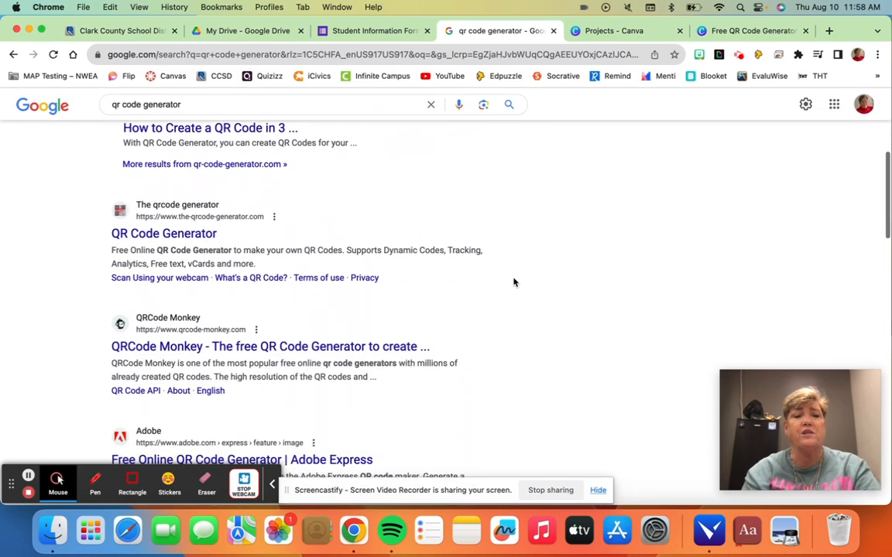
scroll("down", 3)
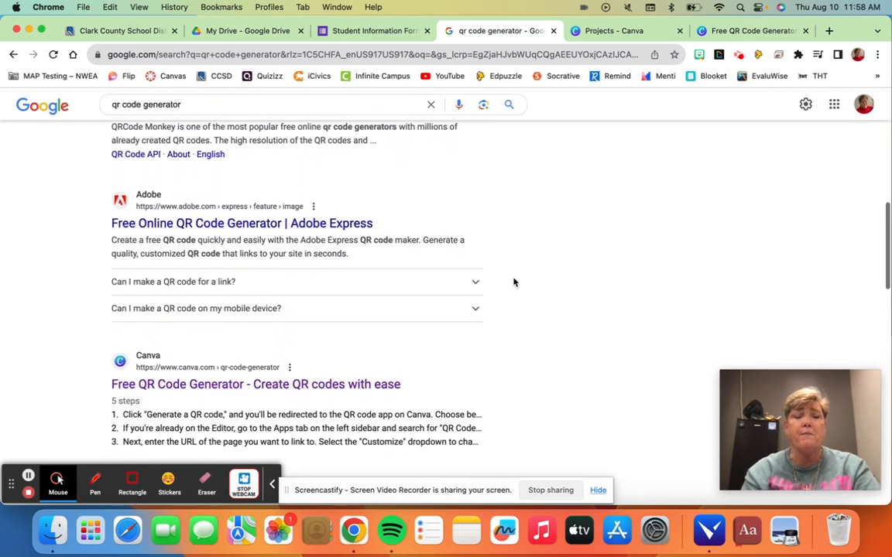
scroll("down", 3)
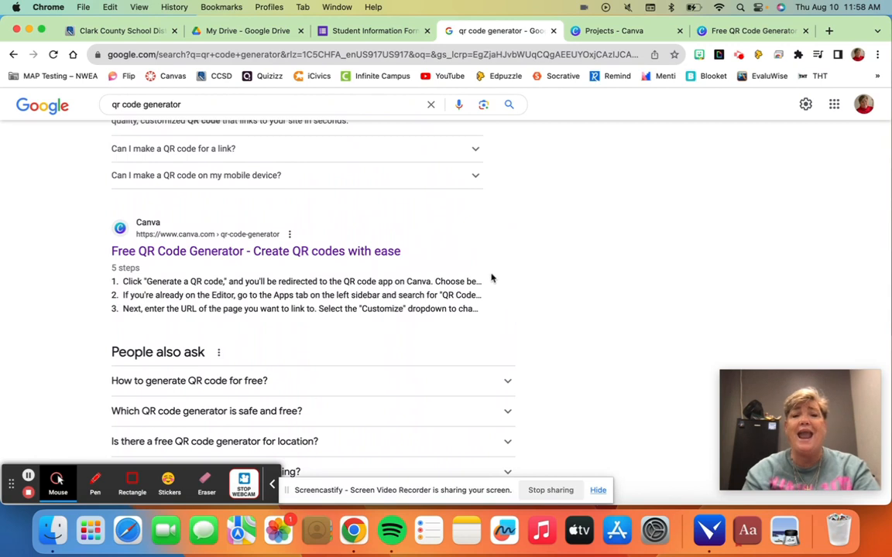
mouse_move(421, 271)
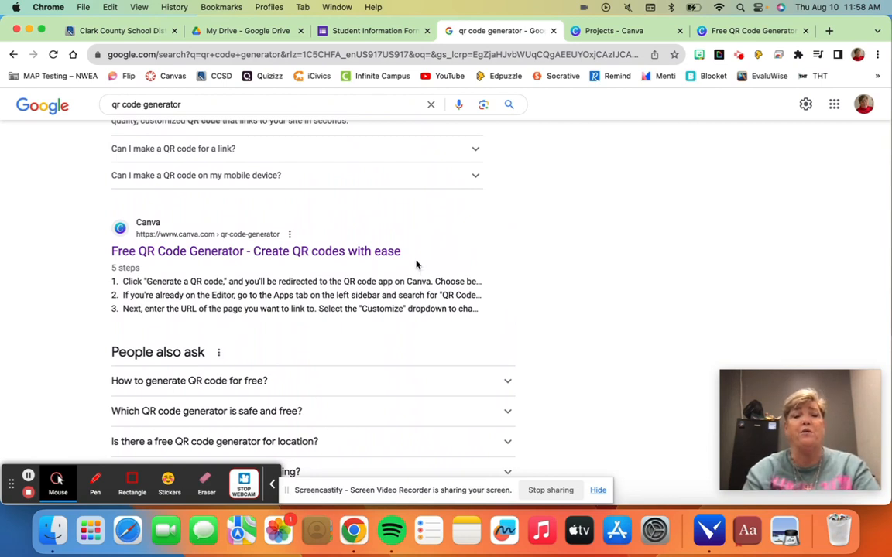
left_click(390, 250)
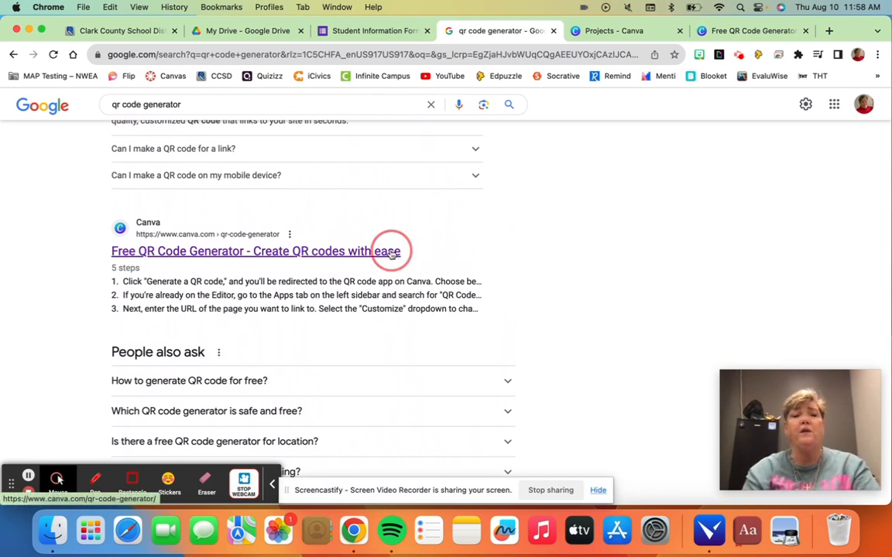
left_click(254, 251)
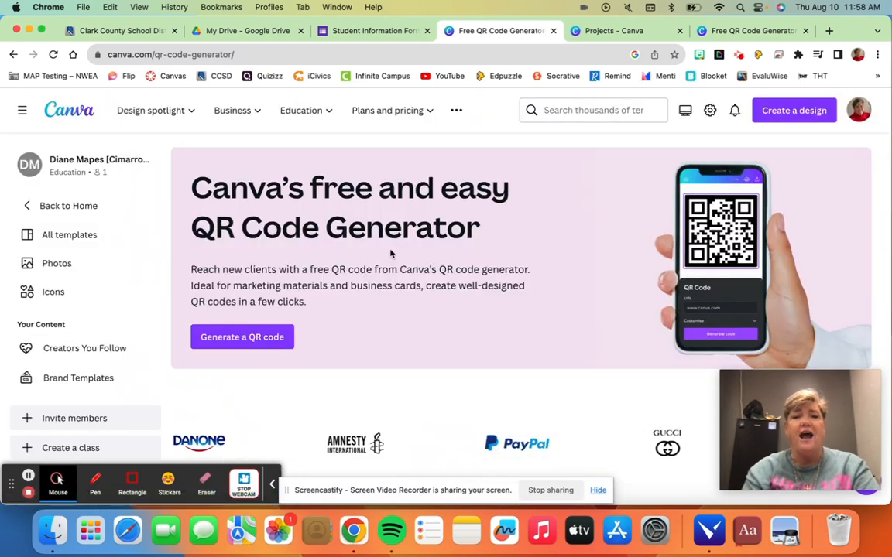
mouse_move(549, 210)
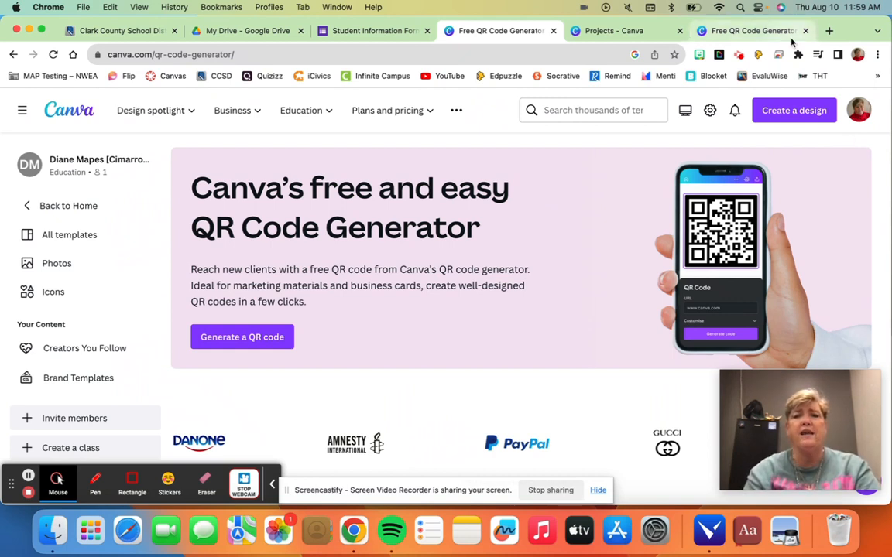
left_click(674, 54)
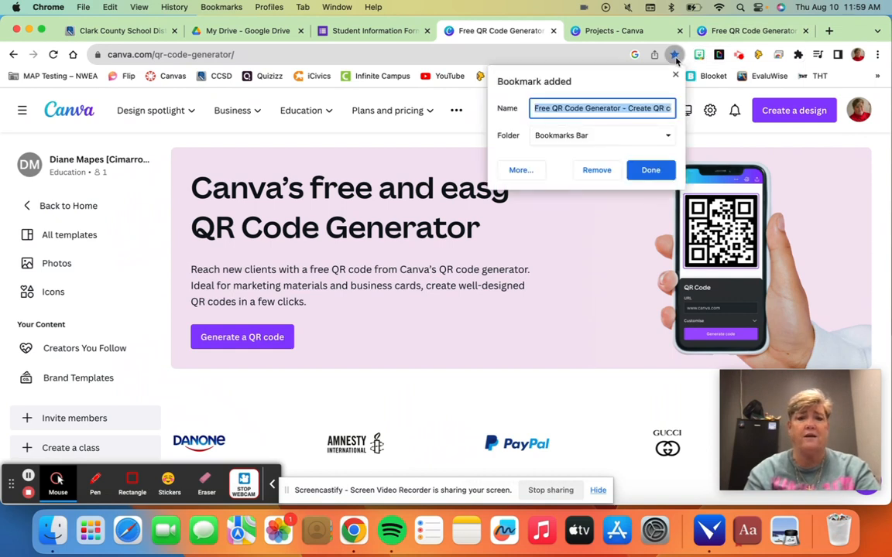
left_click(651, 170)
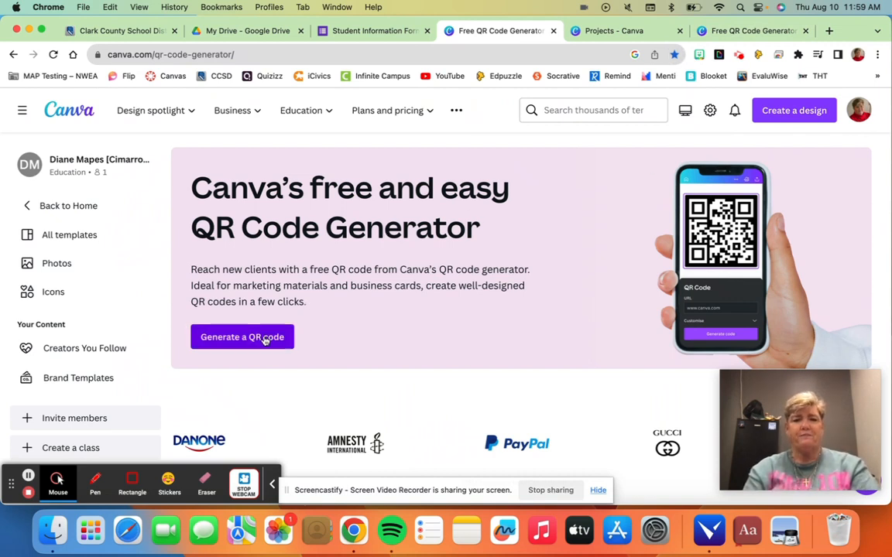
Step: Start a new untitled Canva Doc with the QR Code app panel open
left_click(241, 337)
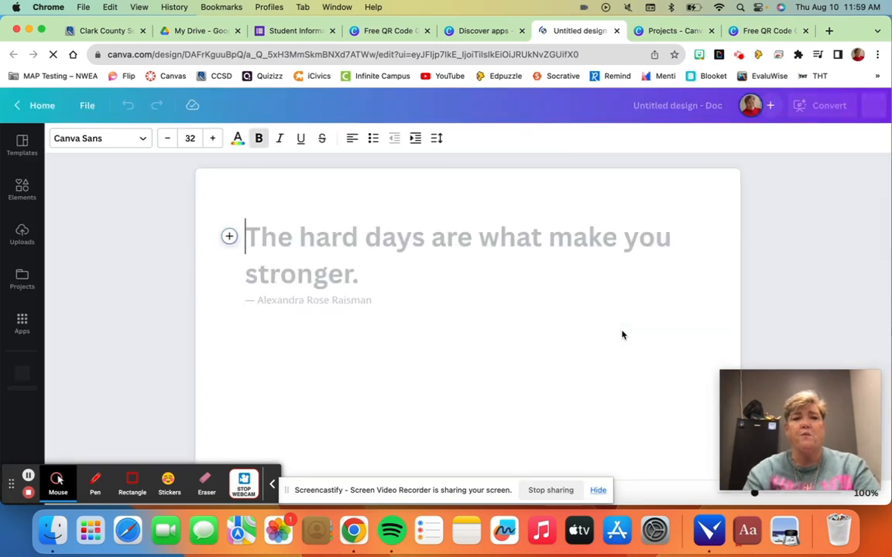
left_click(21, 375)
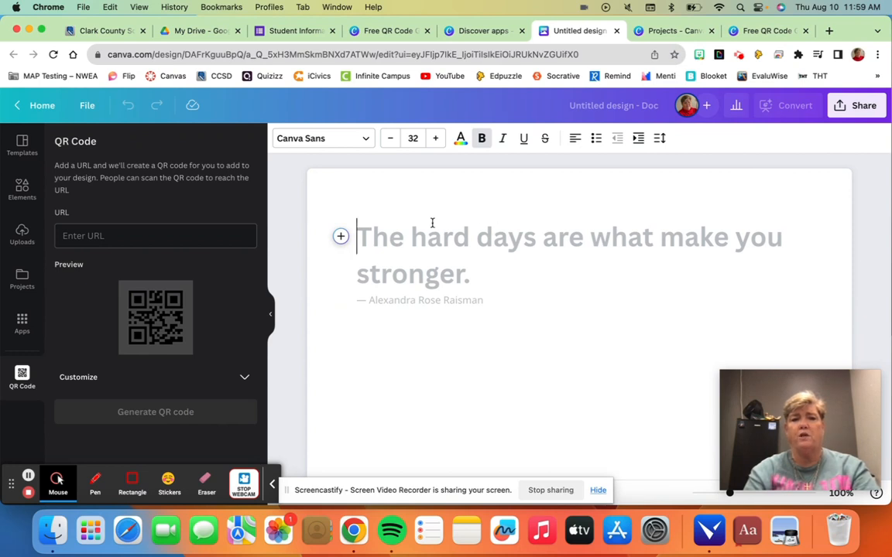
mouse_move(464, 349)
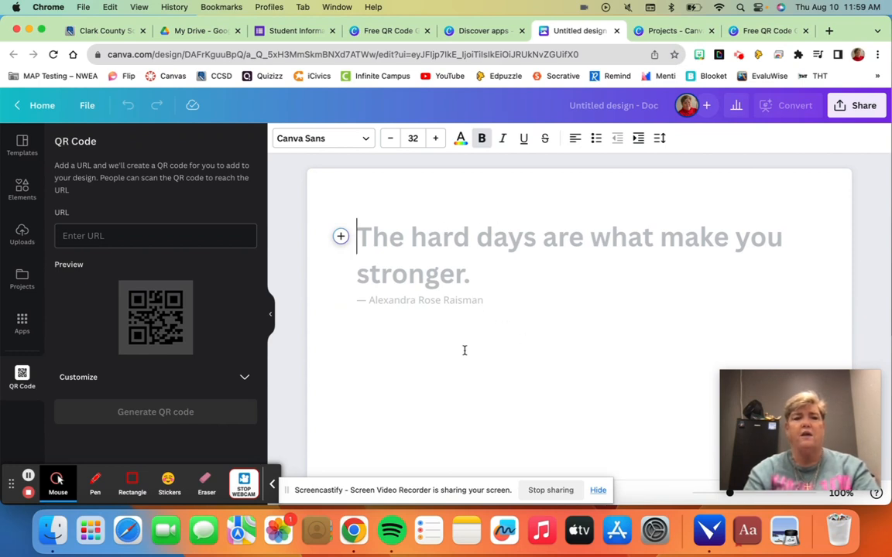
mouse_move(534, 155)
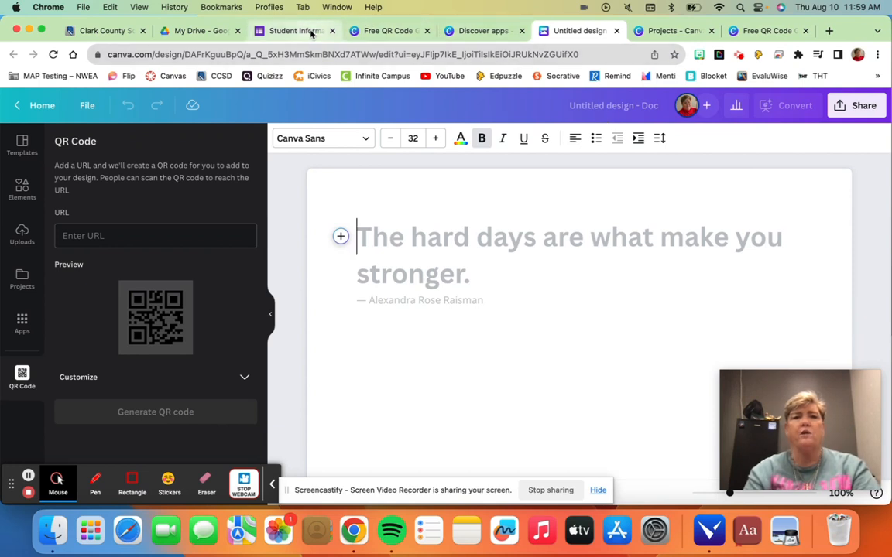
Step: Show the Student Information Form's send link with Shorten URL ticked
left_click(294, 31)
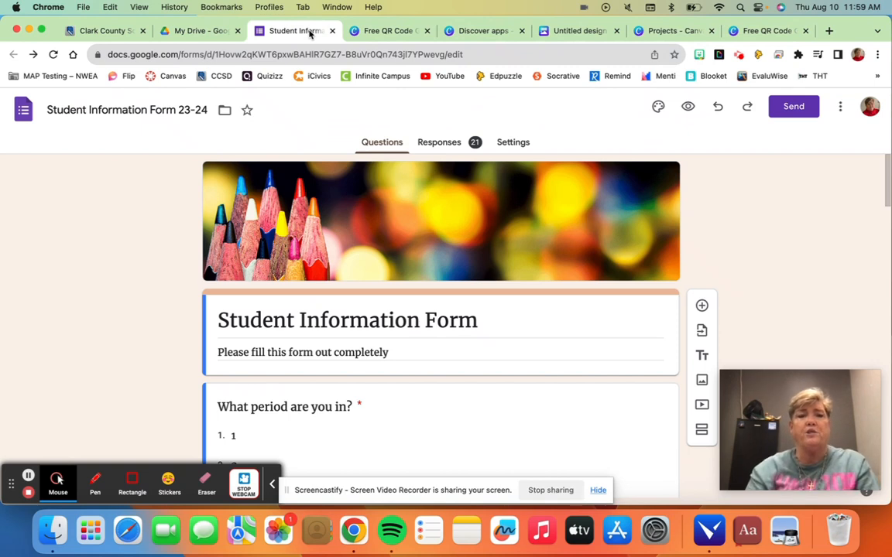
scroll("down", 3)
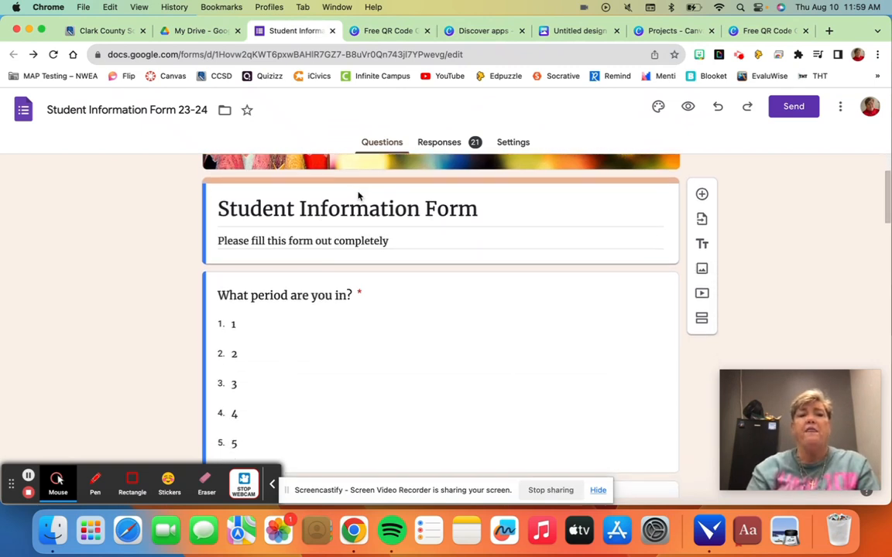
scroll("down", 3)
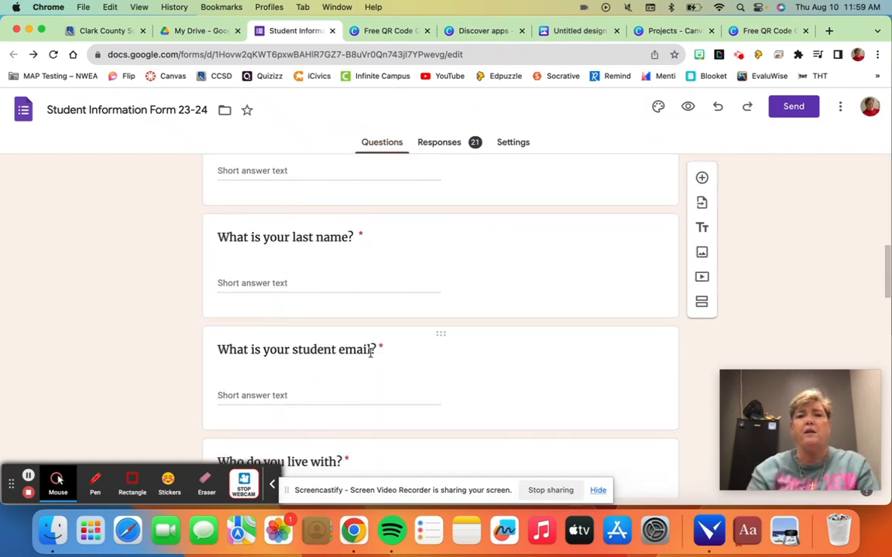
scroll("up", 3)
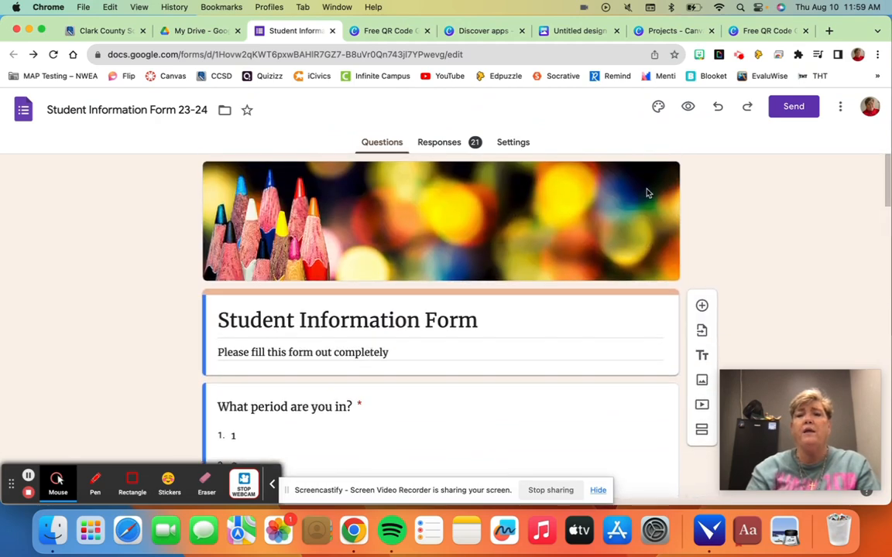
left_click(793, 106)
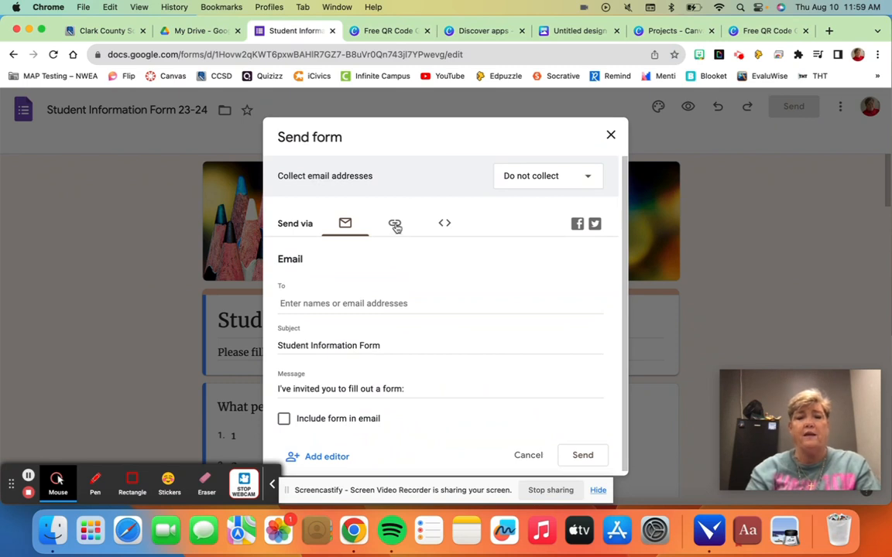
left_click(397, 223)
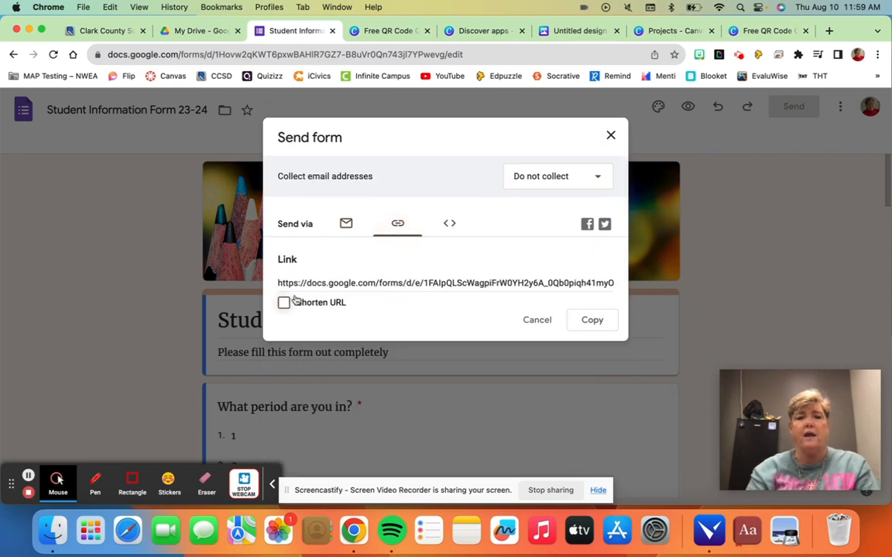
left_click(284, 302)
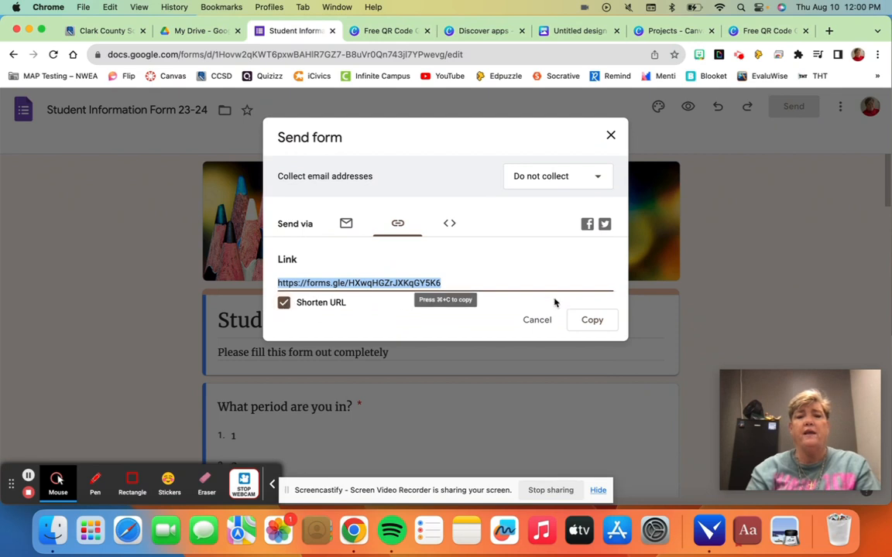
mouse_move(591, 319)
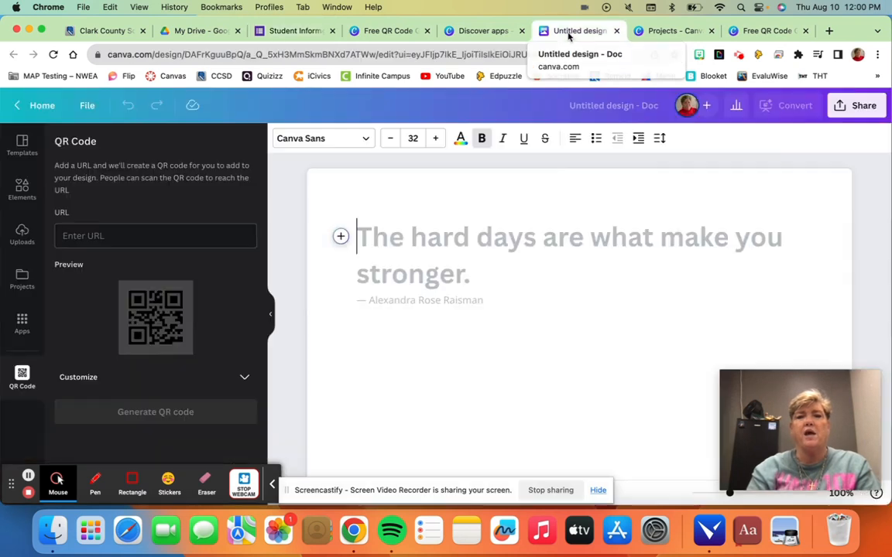
mouse_move(160, 208)
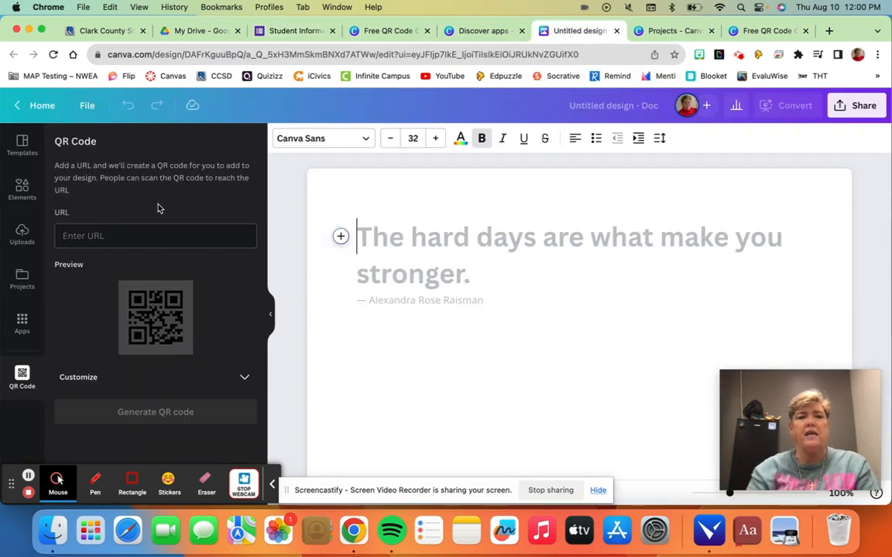
left_click(154, 236)
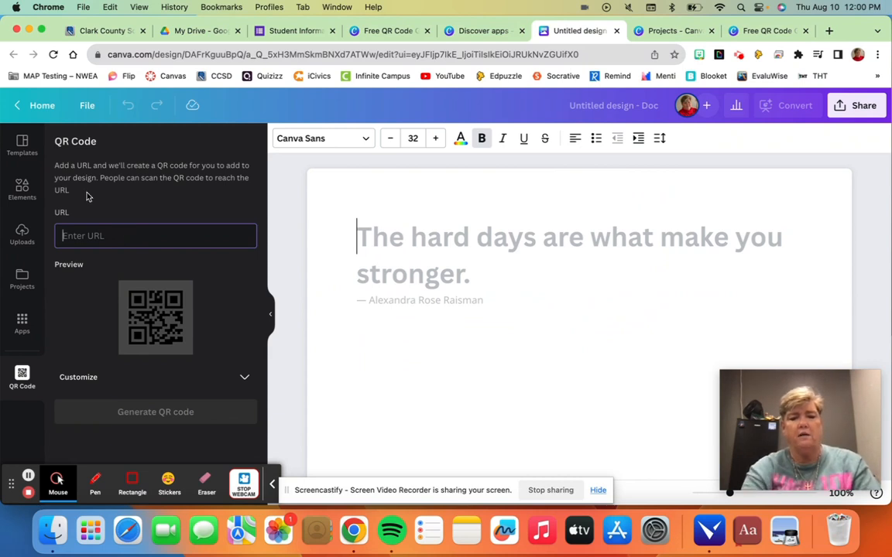
type("https://forms.gle/HXwqHGZrJXKqGY5K6")
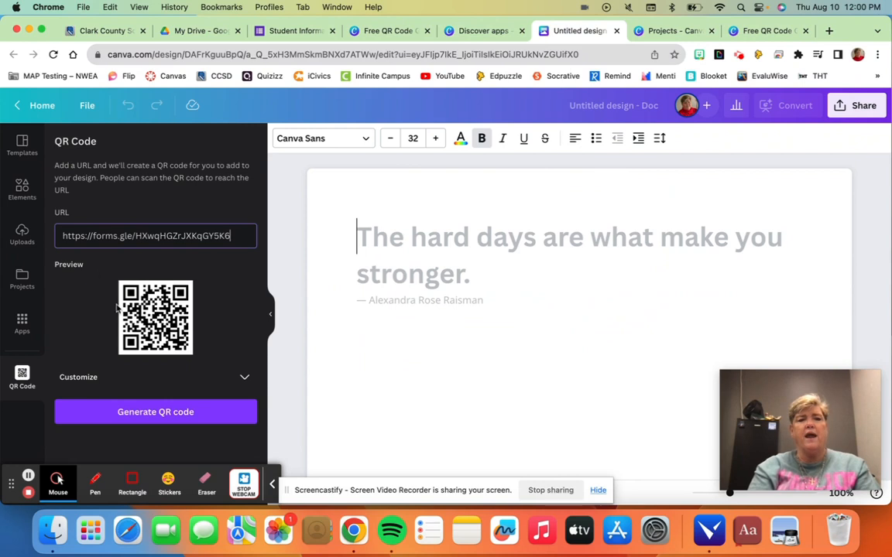
mouse_move(179, 352)
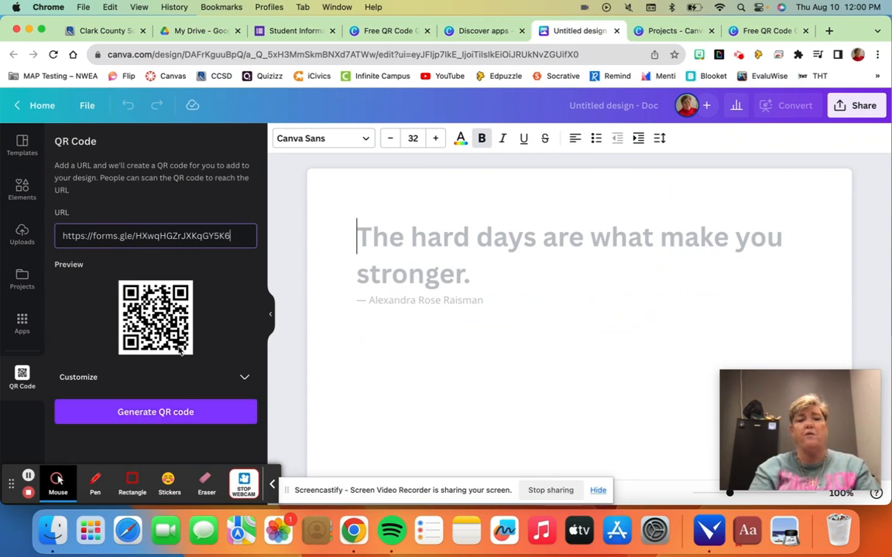
left_click(155, 411)
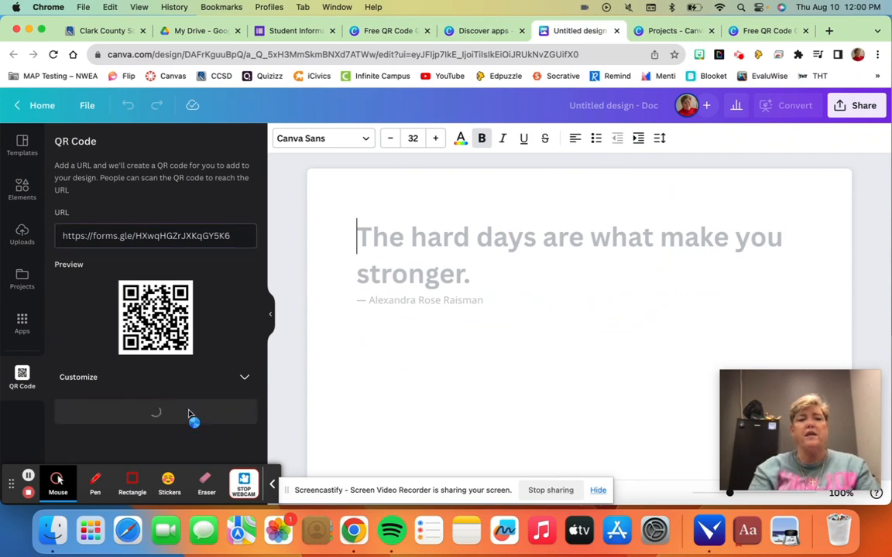
left_click(155, 411)
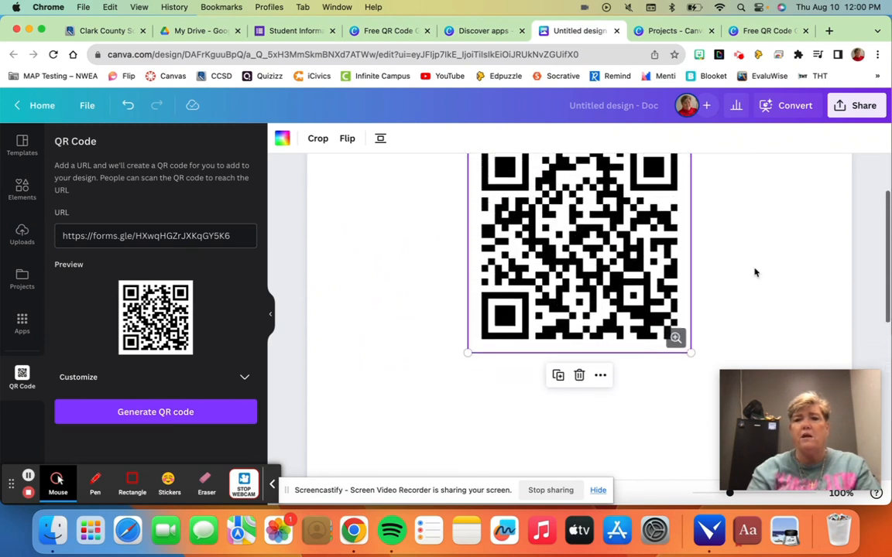
Step: Download the Canva Doc as a PDF Standard file
left_click(856, 105)
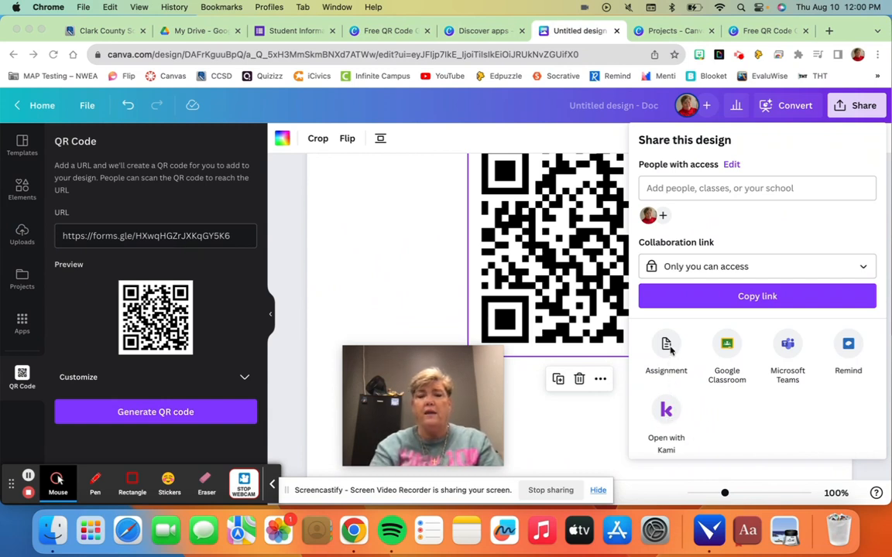
scroll("down", 3)
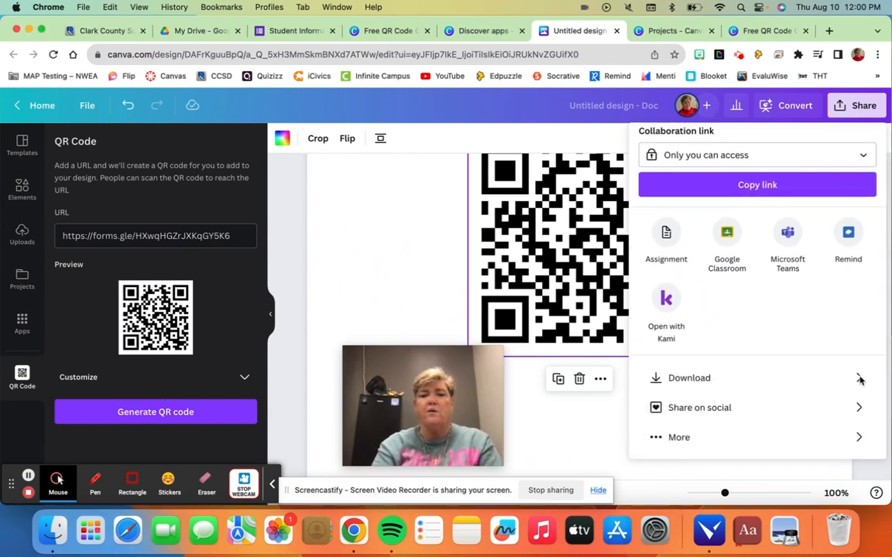
left_click(688, 378)
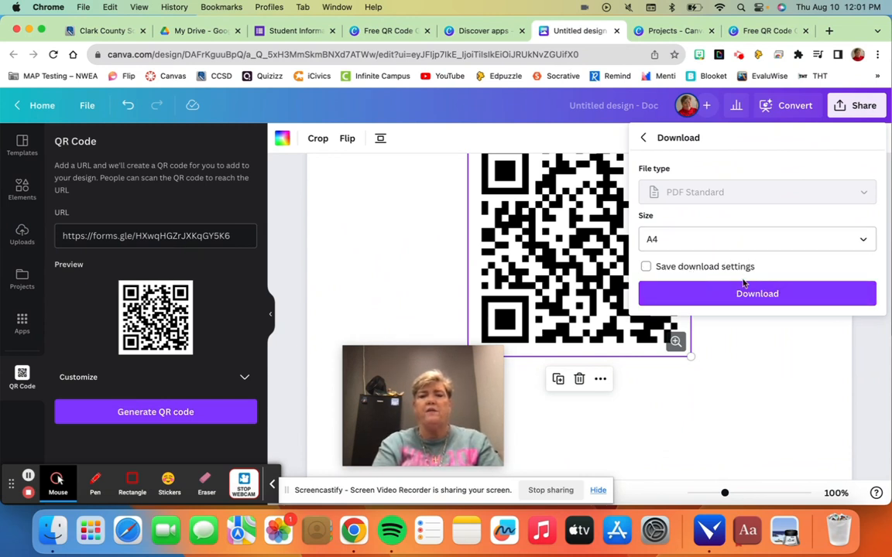
left_click(756, 293)
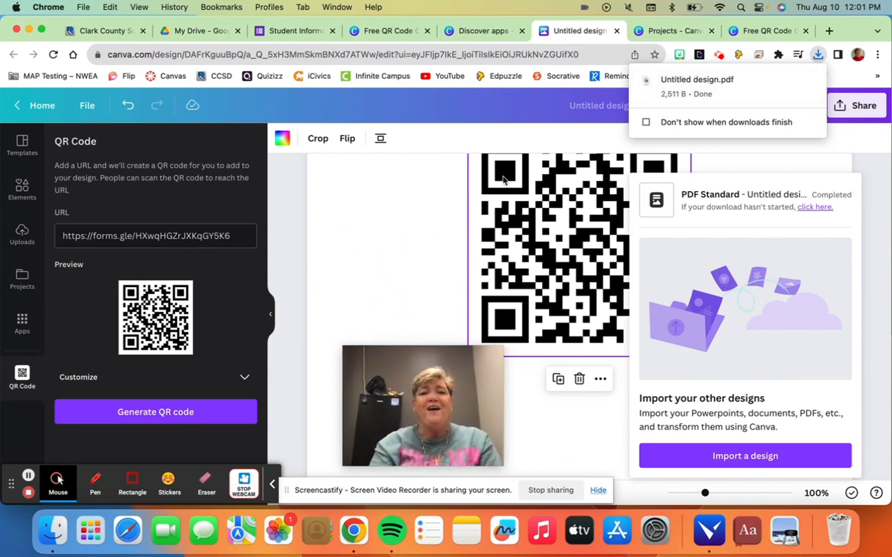
mouse_move(454, 202)
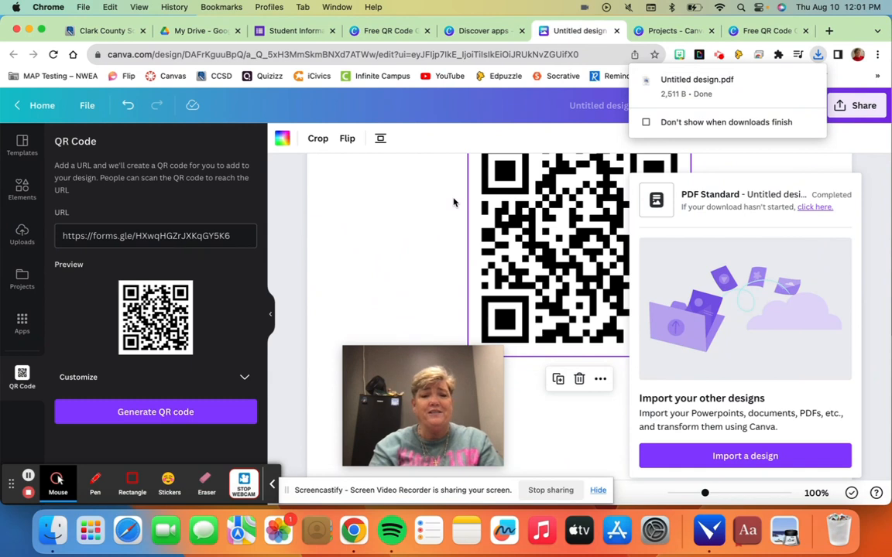
mouse_move(451, 228)
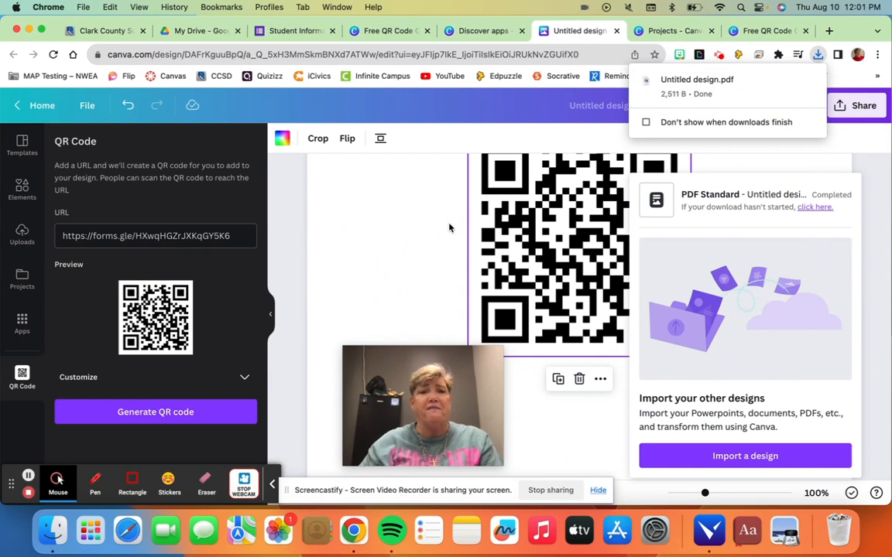
mouse_move(418, 261)
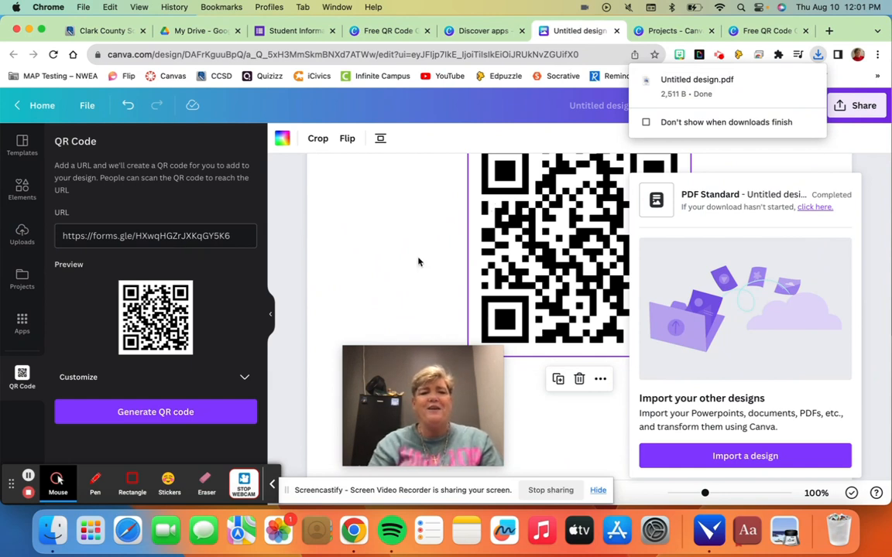
mouse_move(40, 495)
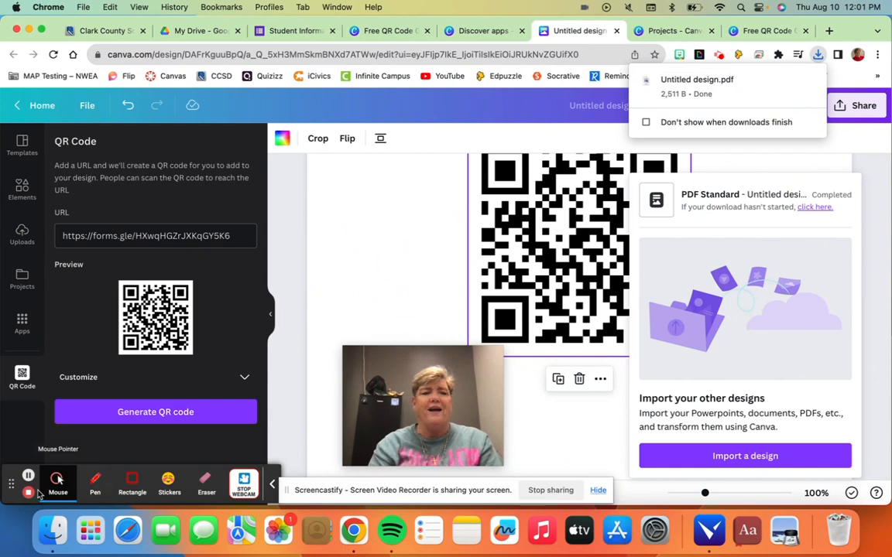